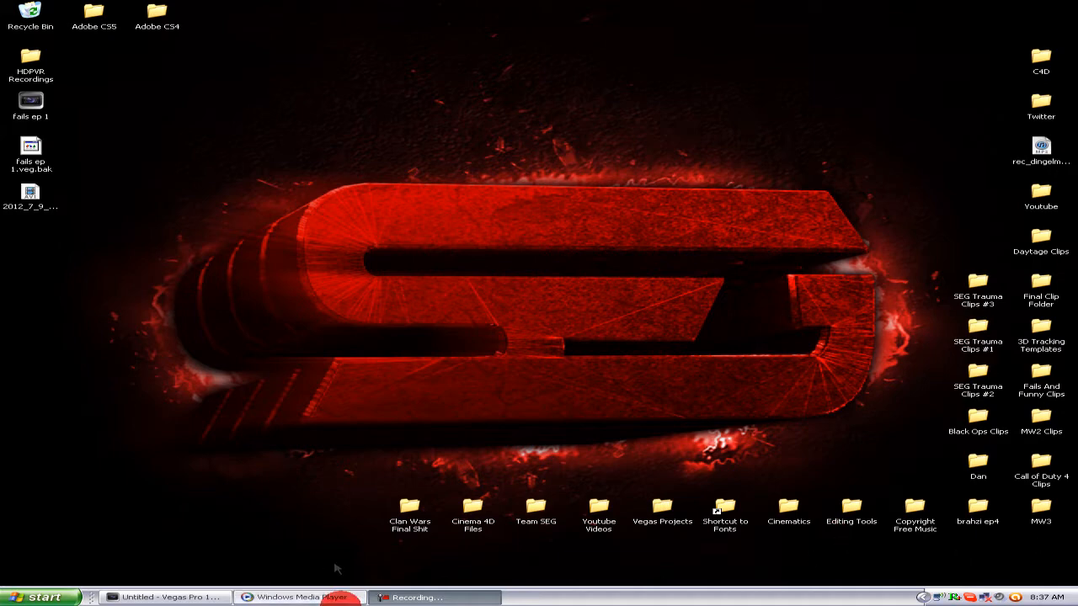
- Preview the finished trailer video, then return to the Vegas project
click(294, 596)
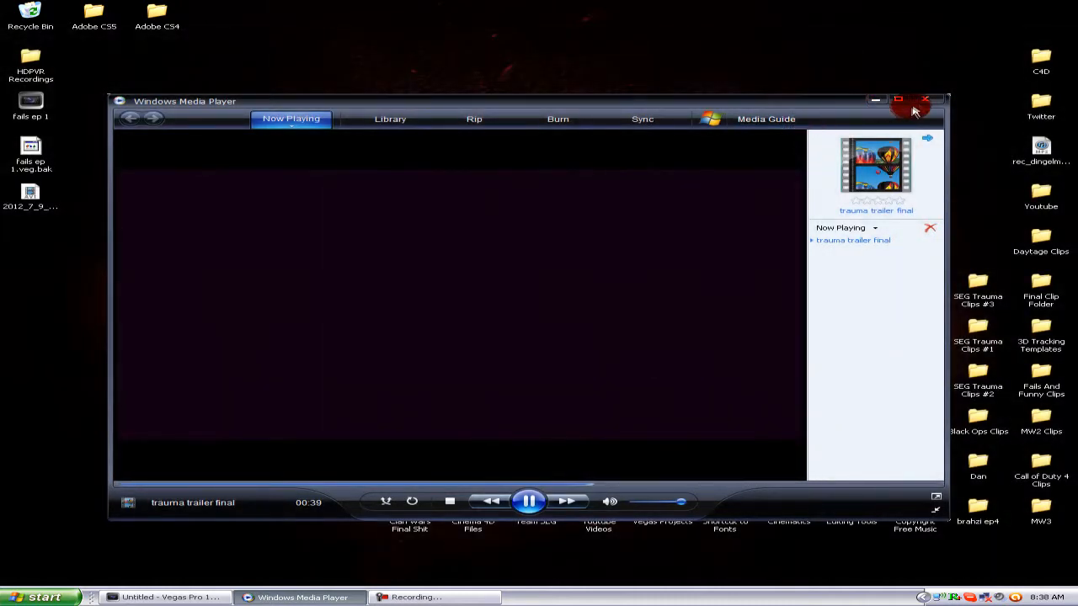
click(914, 101)
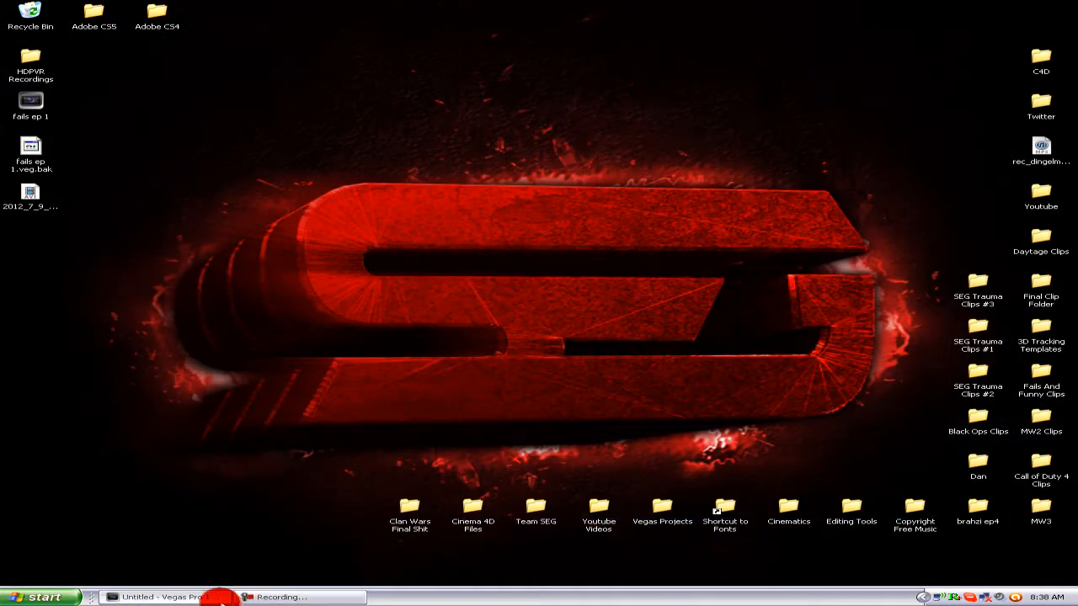
click(160, 596)
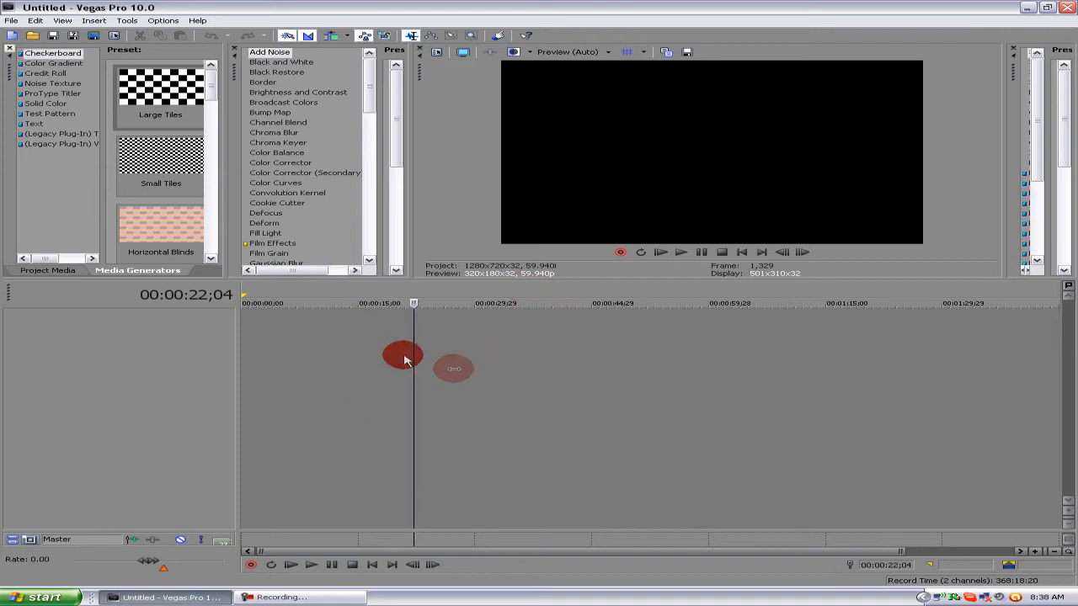
- Add a new video track with a text event reading 'xxjvillexx'
right_click(402, 354)
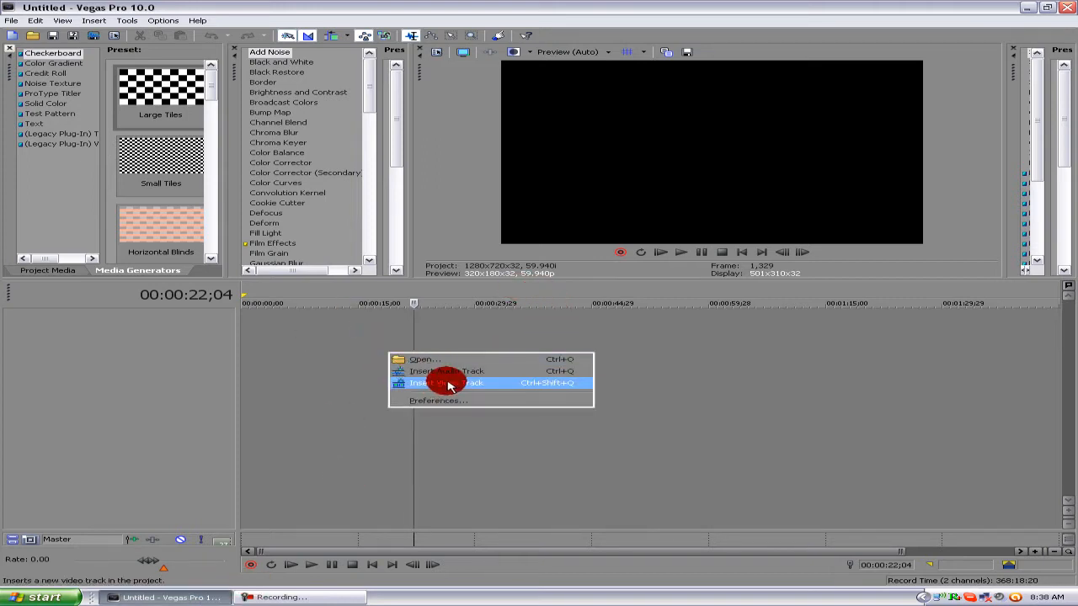
click(446, 384)
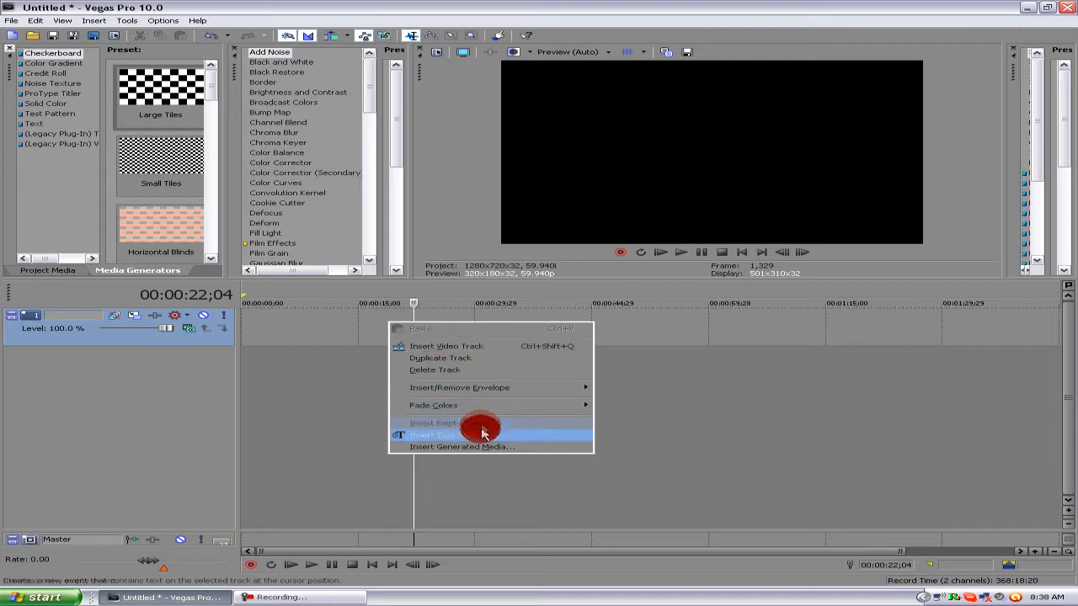
mouse_move(485, 430)
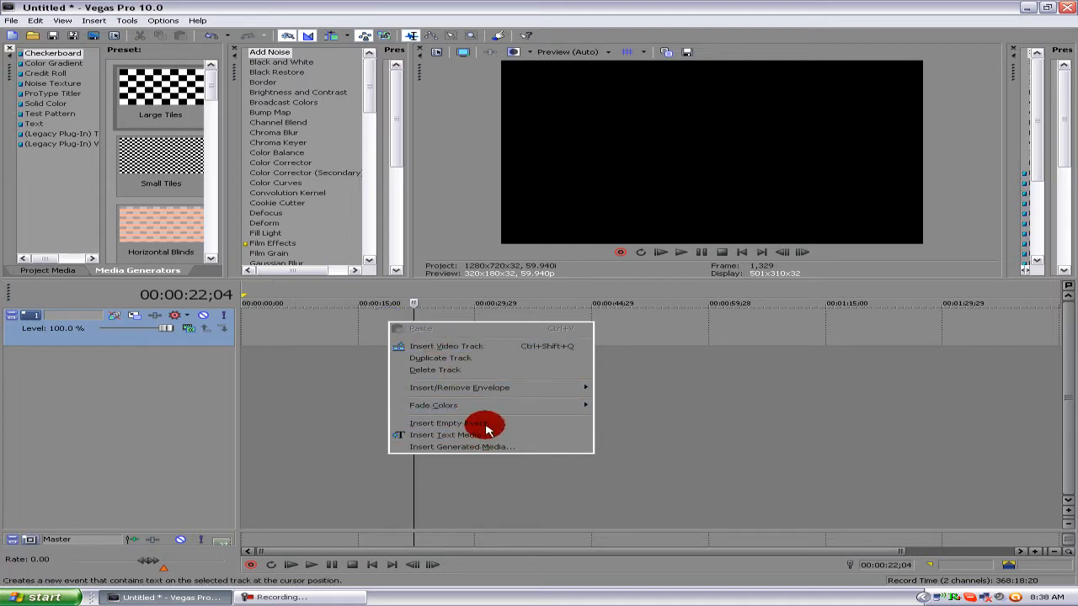
click(445, 434)
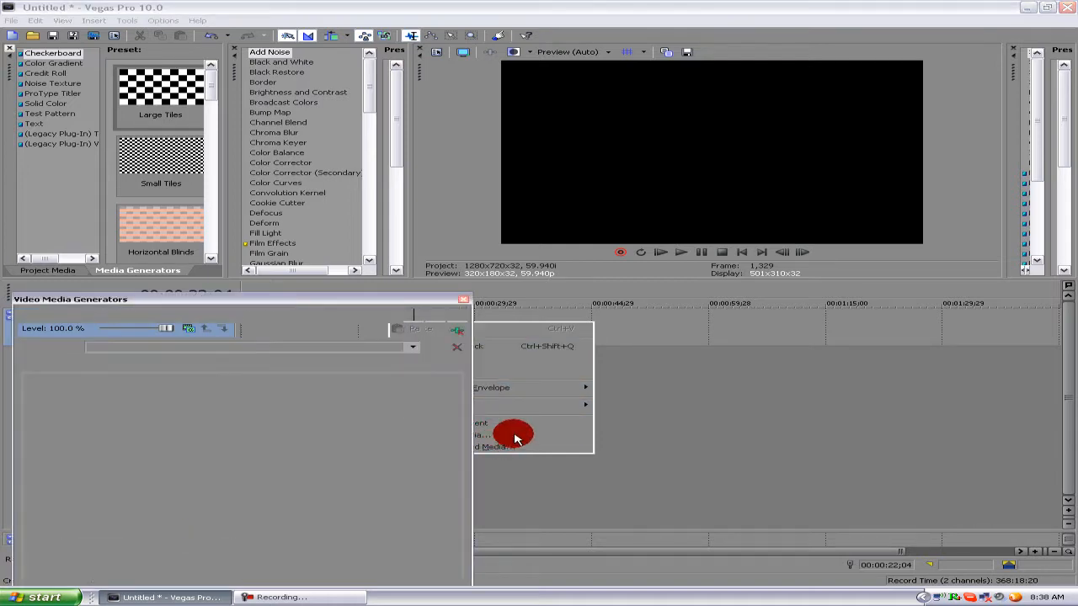
click(518, 435)
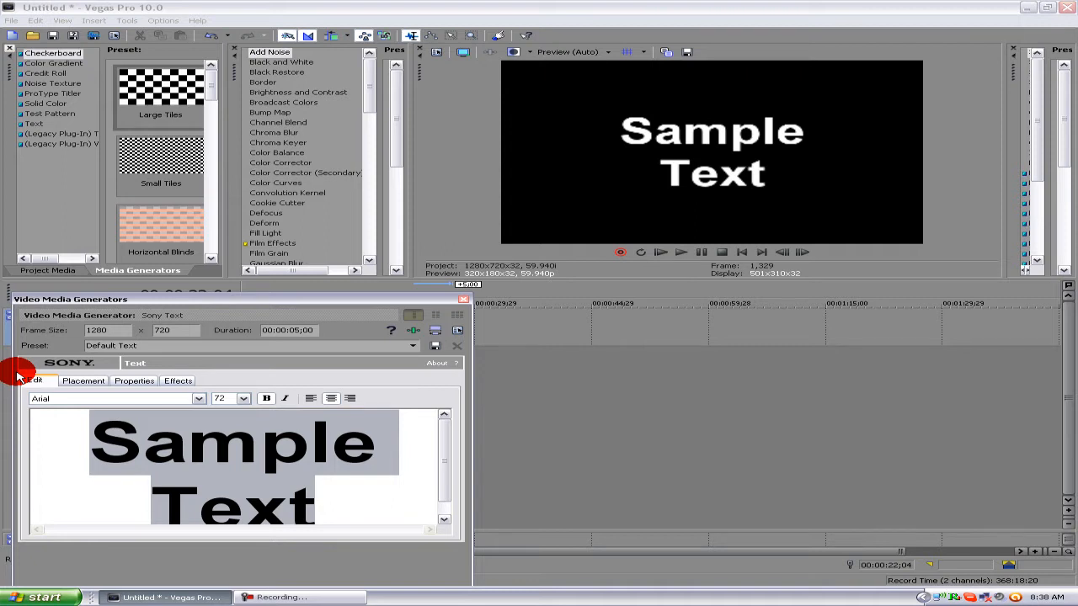
text(xxjville)
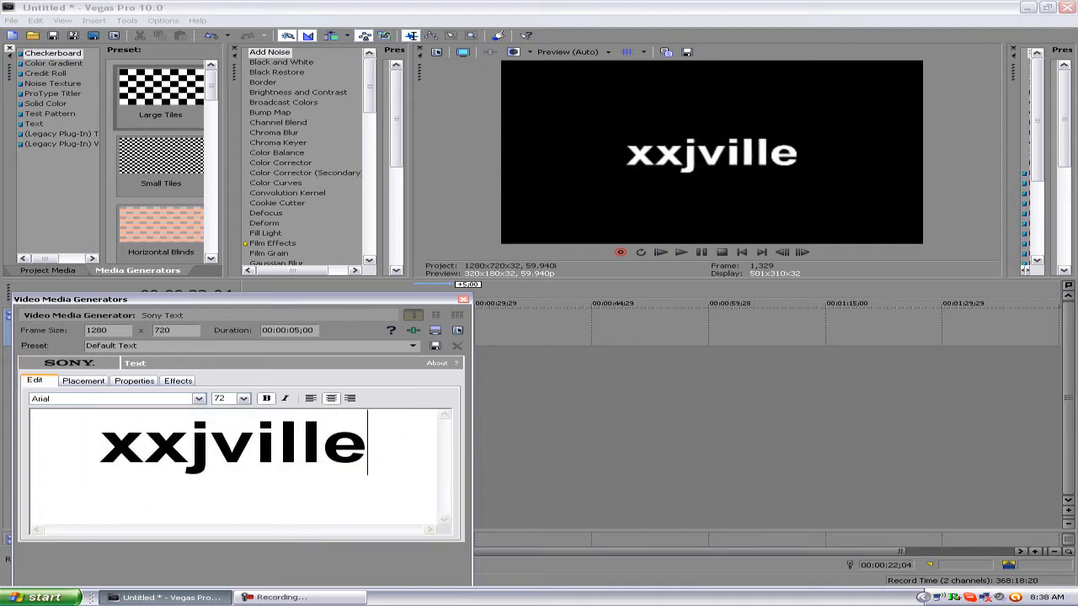
- Set the title font to CK Fan Club and reduce its size
click(199, 397)
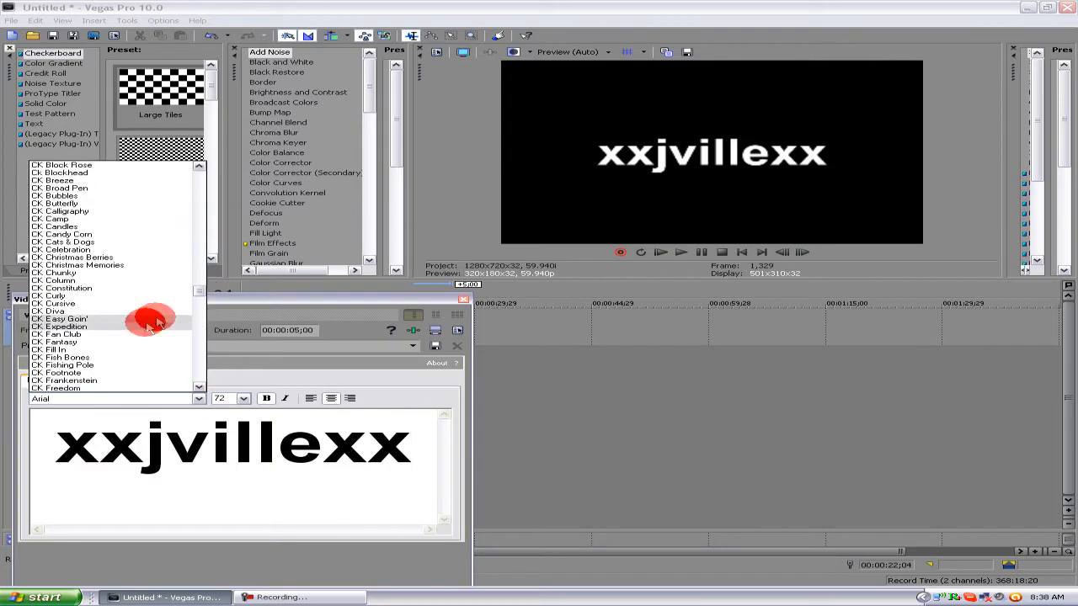
click(59, 318)
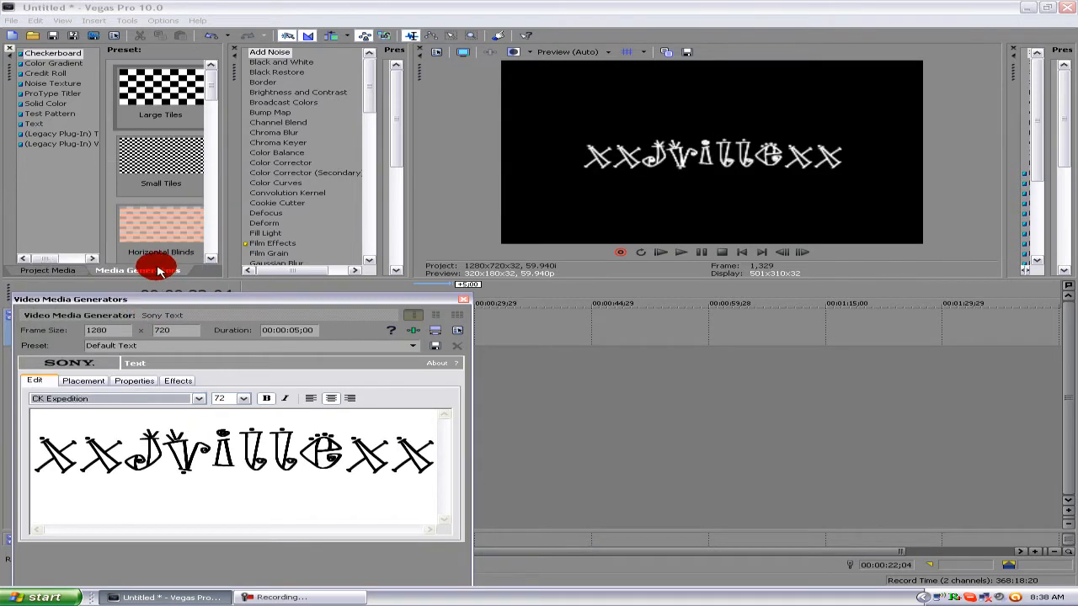
click(115, 397)
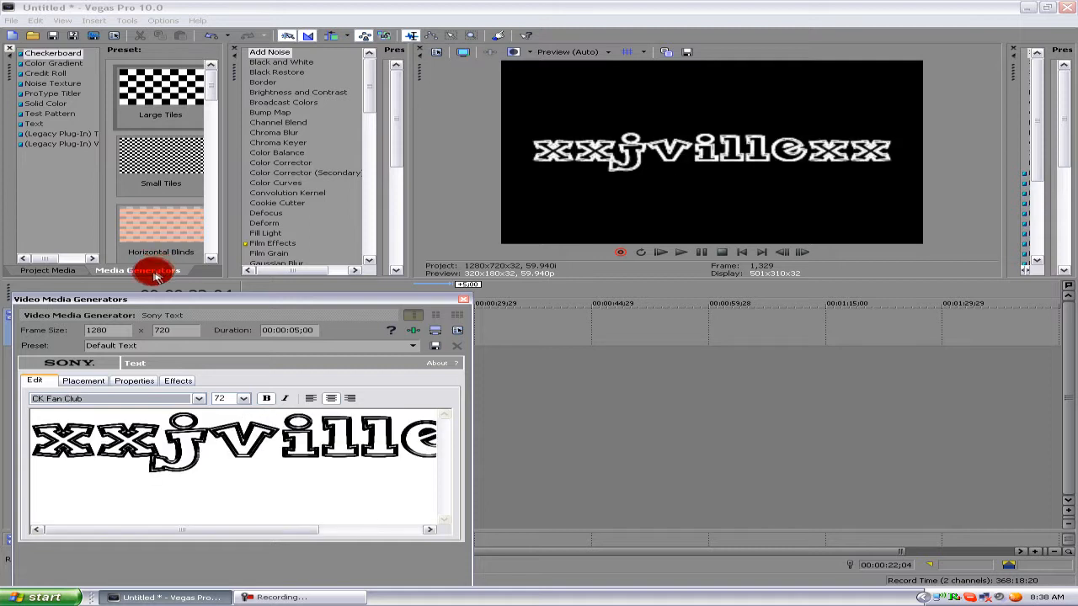
click(242, 398)
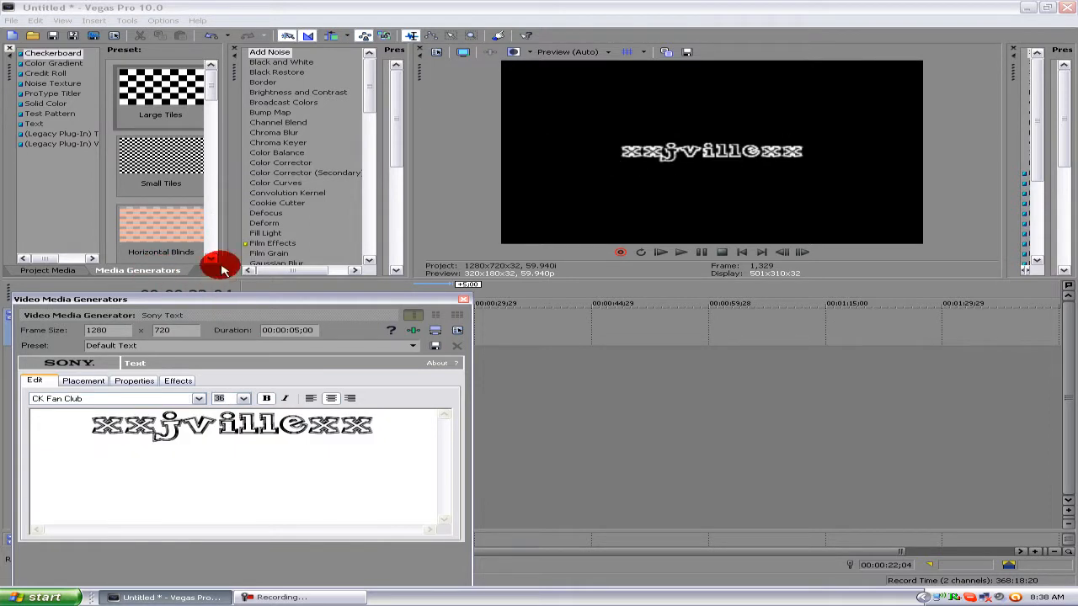
- Enable Draw Shadow in the text Effects settings and close the generator
click(135, 381)
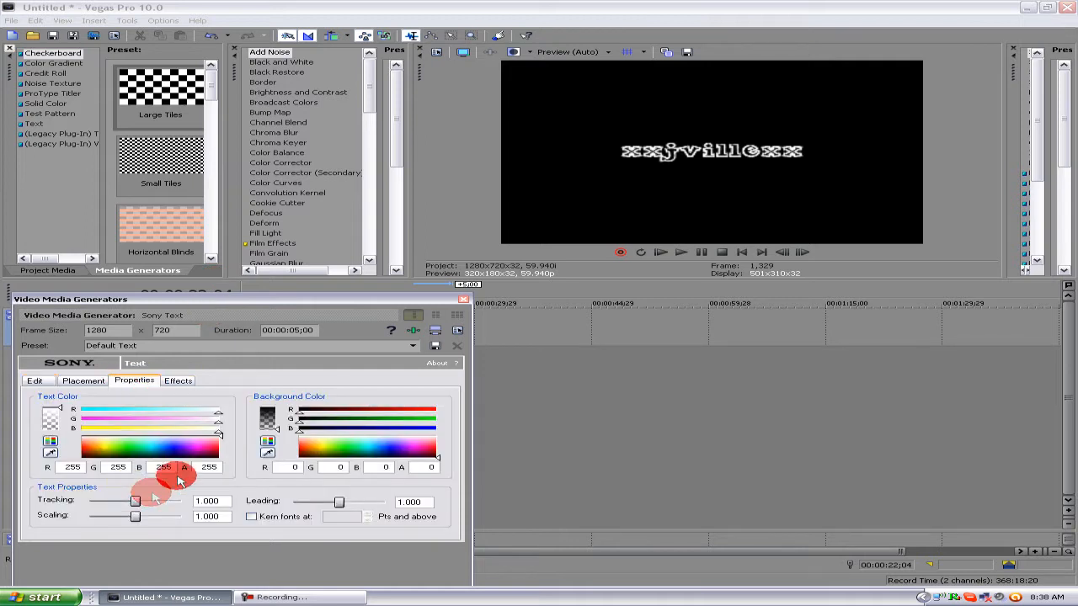
click(178, 381)
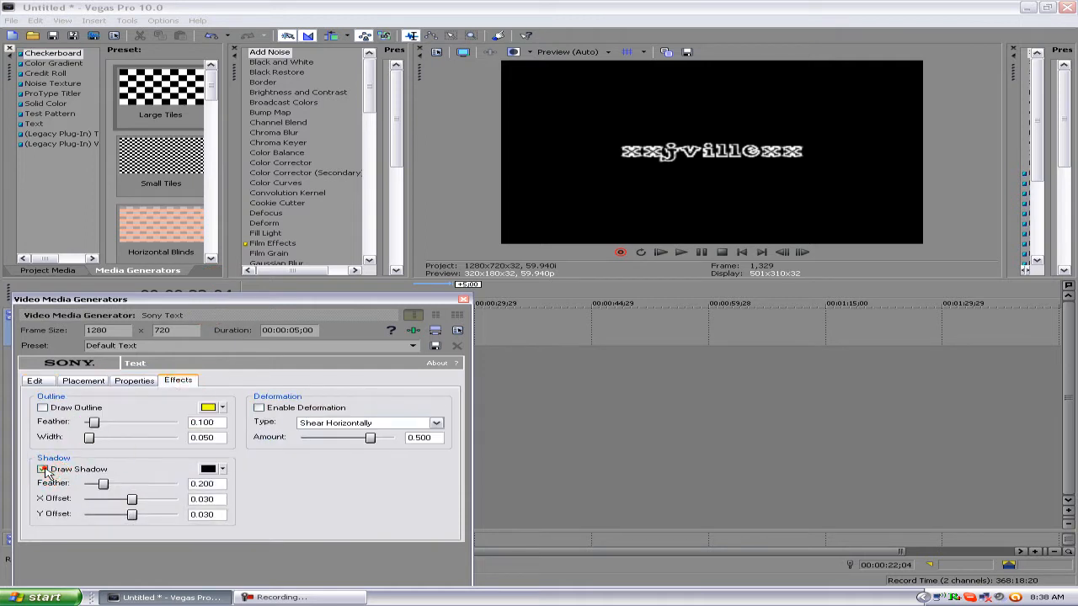
click(44, 468)
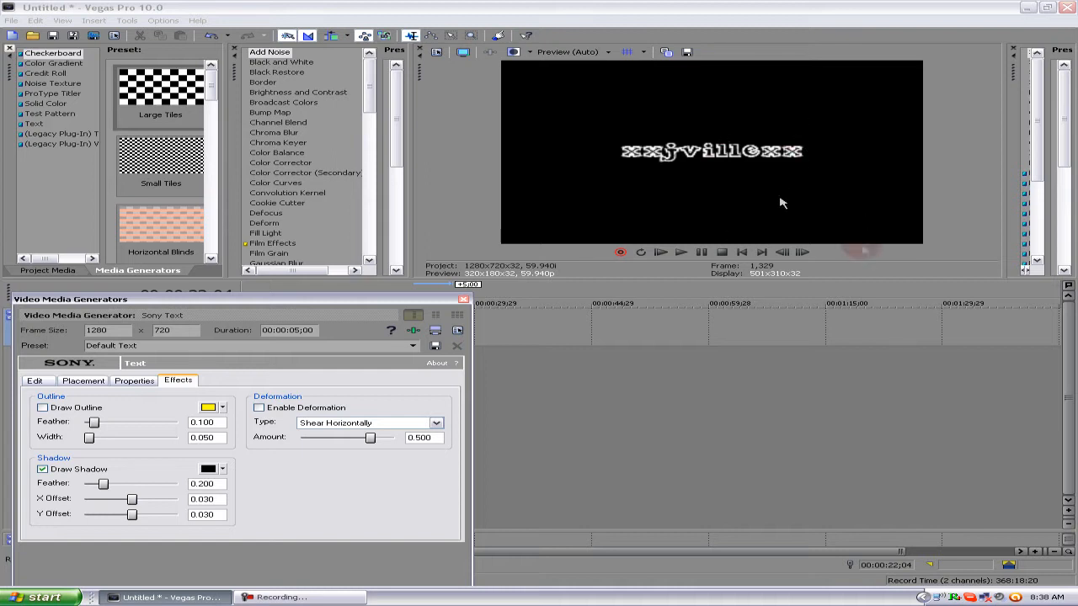
mouse_move(720, 187)
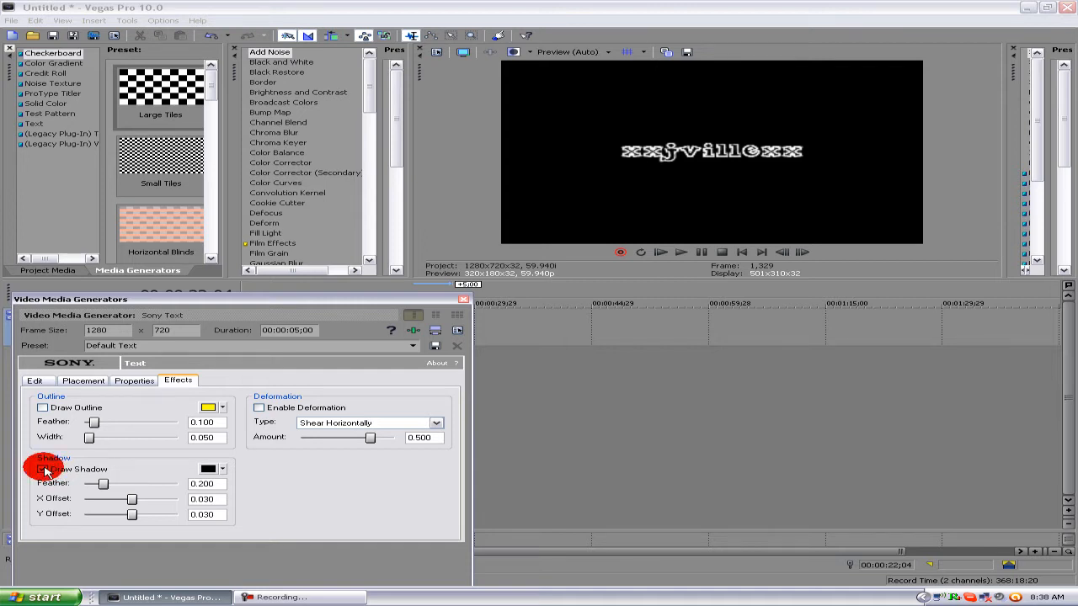
click(42, 468)
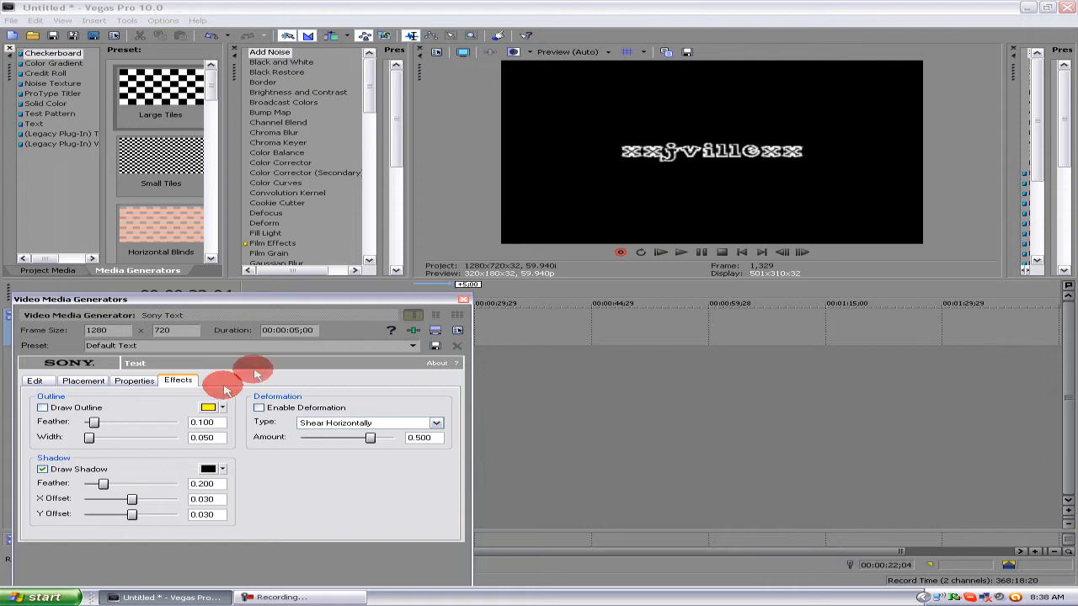
click(458, 345)
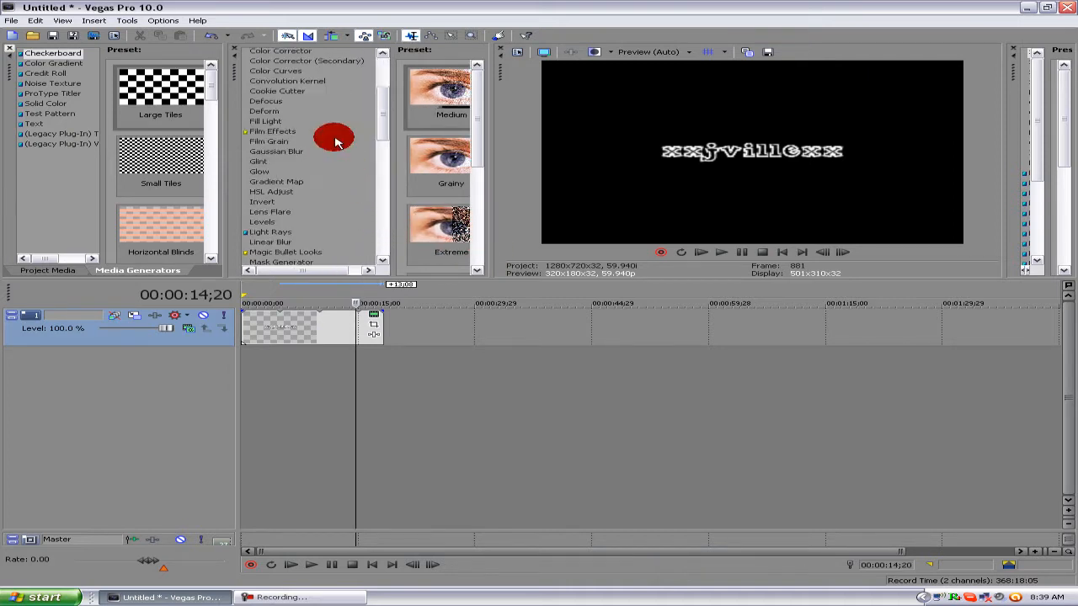
- Apply a NewBlue Earthquake shake preset from Video FX to the text event
scroll(down, 3)
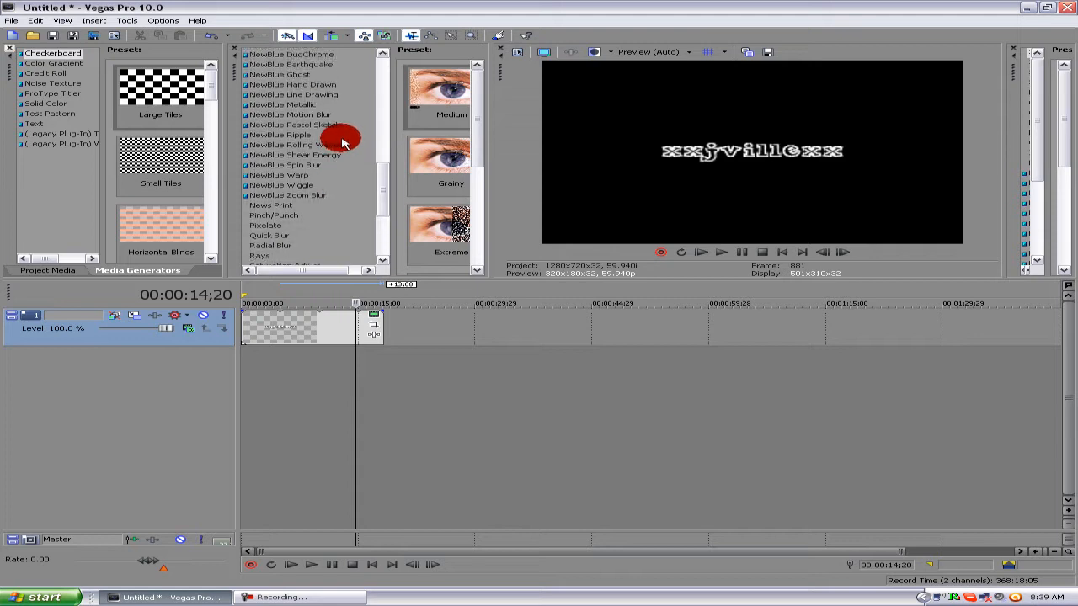
scroll(up, 3)
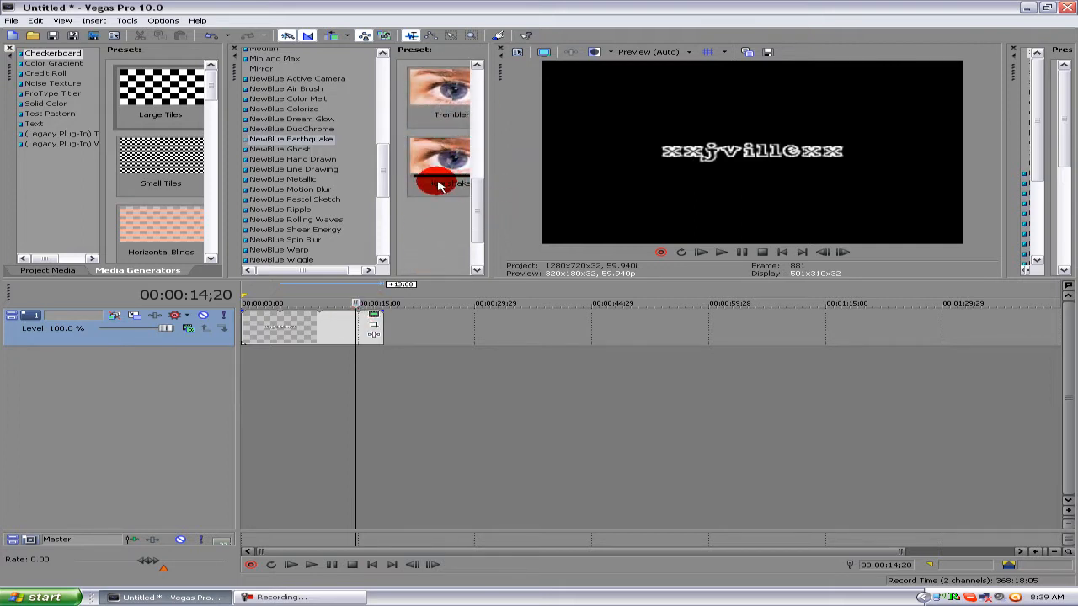
double_click(437, 160)
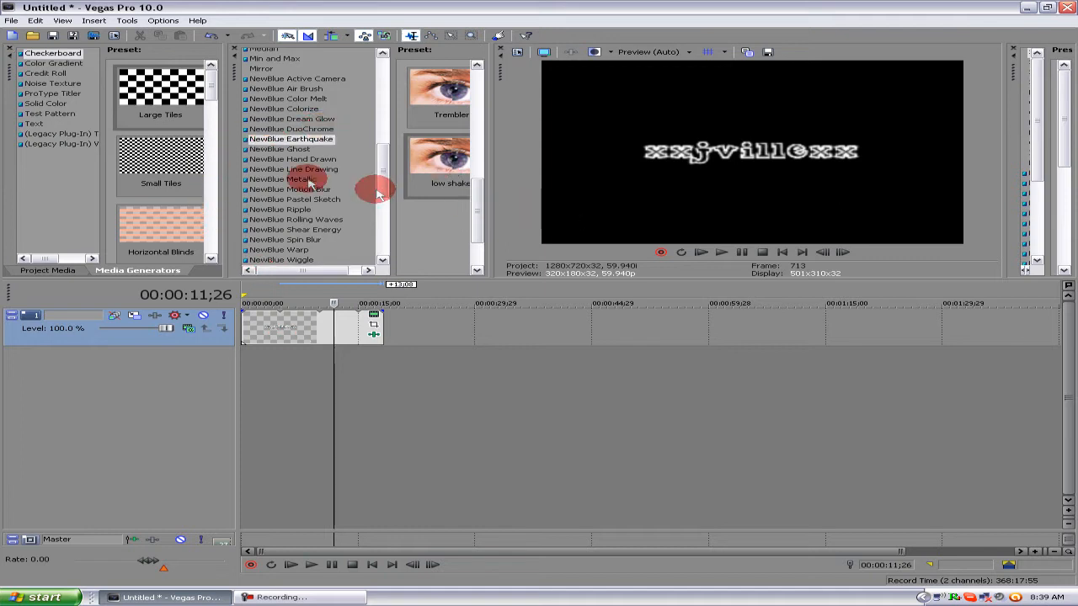
scroll(down, 3)
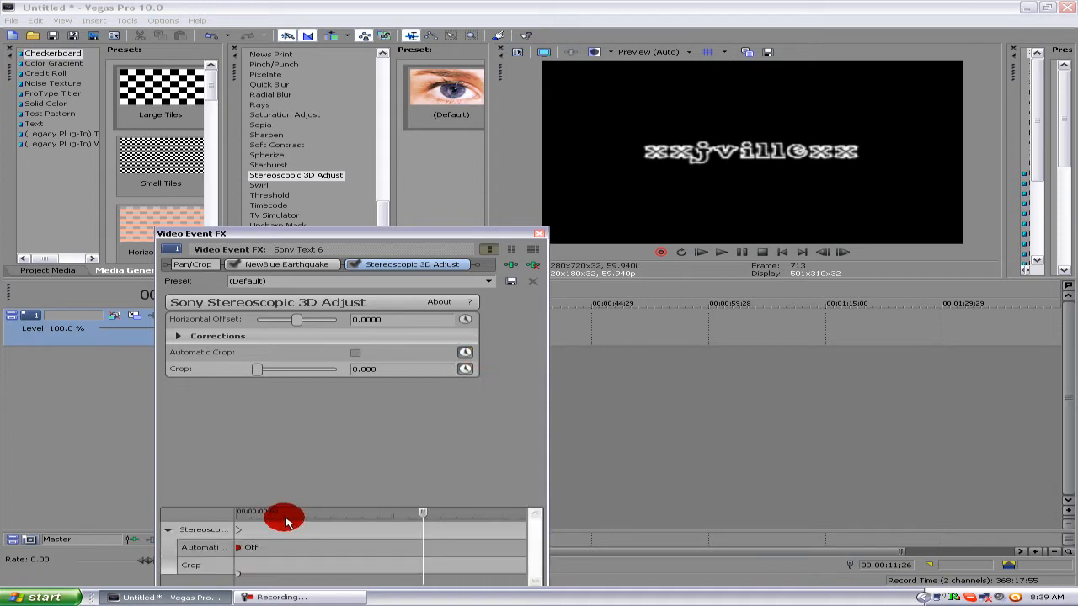
- Raise the Stereoscopic 3D Adjust Crop to about 0.211 and close the Video Event FX window
drag(256, 369, 261, 368)
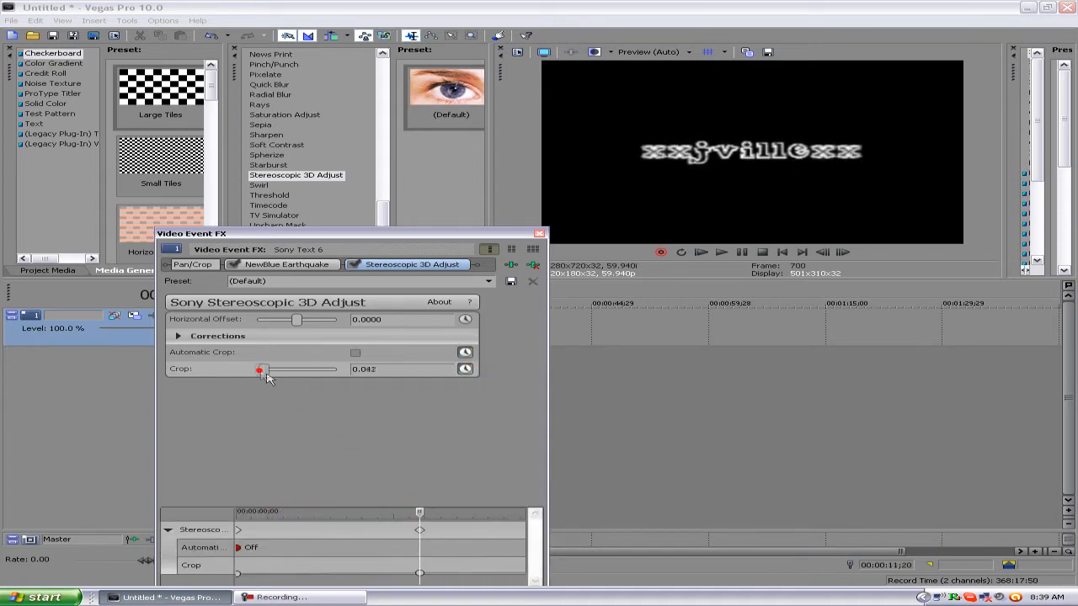
drag(261, 369, 290, 369)
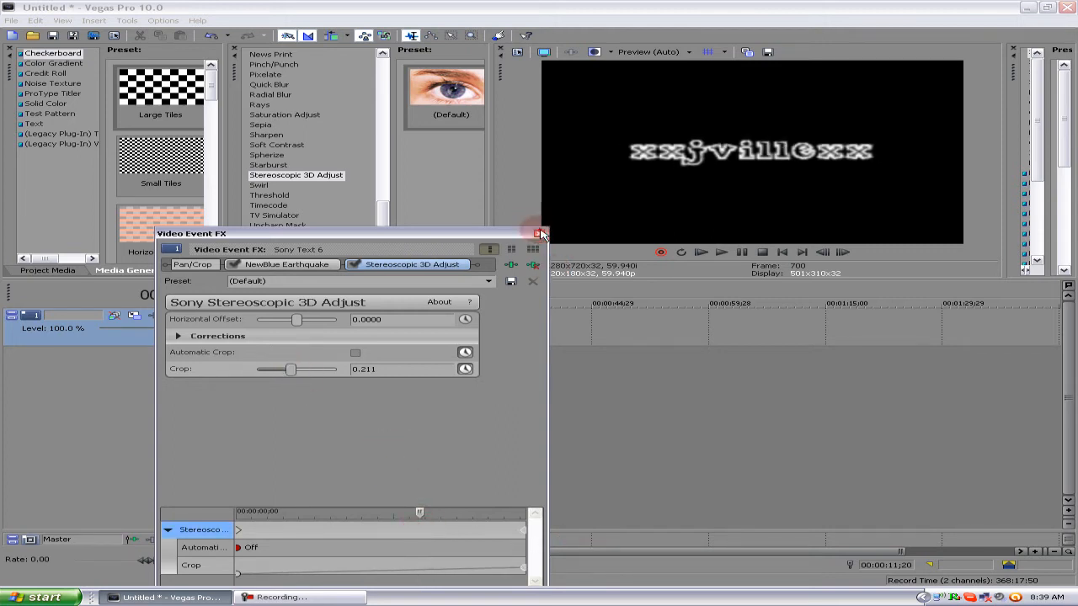
click(542, 232)
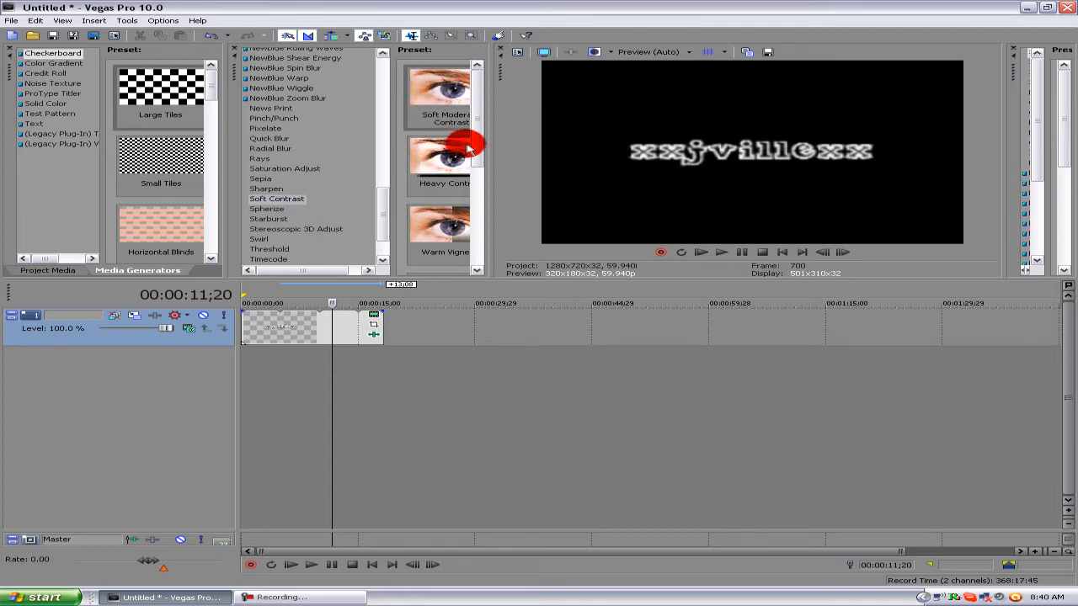
- Apply the Soft Contrast 'fade text' preset and keyframe its vignette softness from high to low over time
scroll(down, 3)
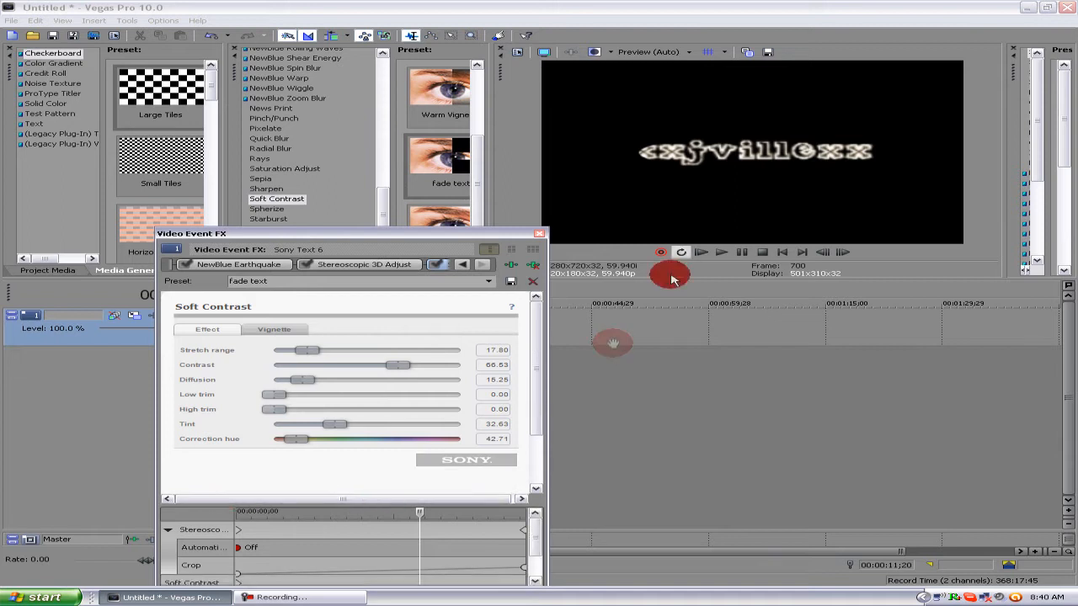
click(272, 328)
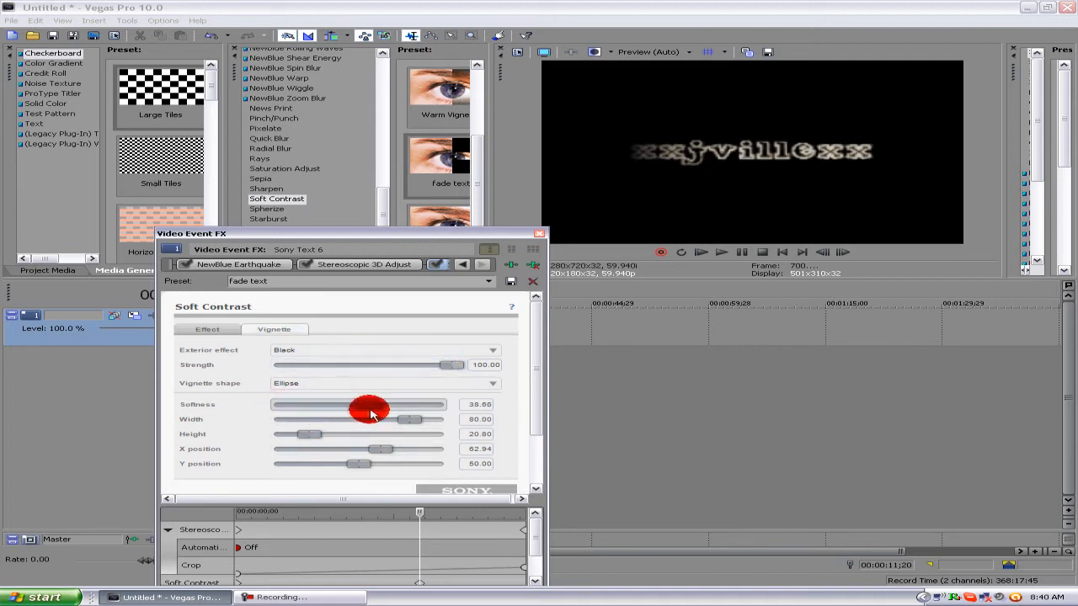
drag(370, 404, 438, 404)
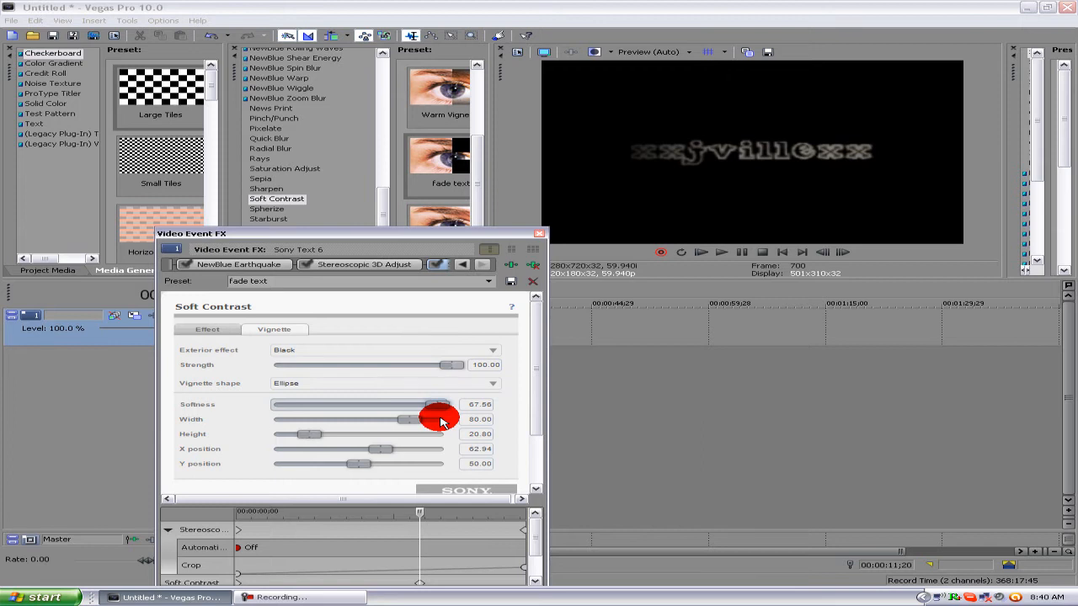
drag(436, 404, 451, 404)
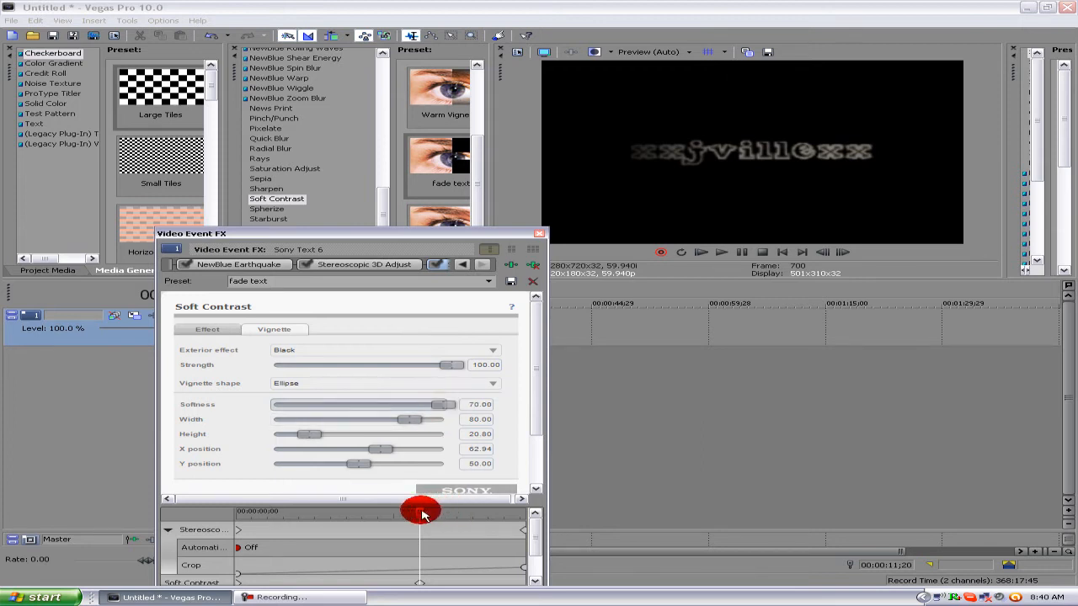
drag(421, 514, 478, 520)
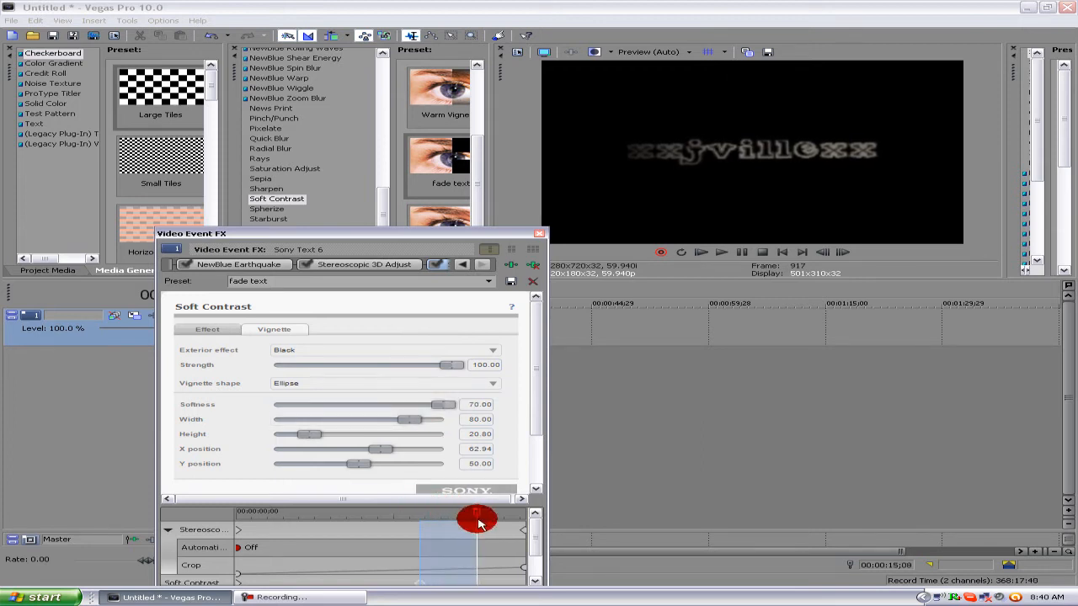
drag(445, 404, 362, 404)
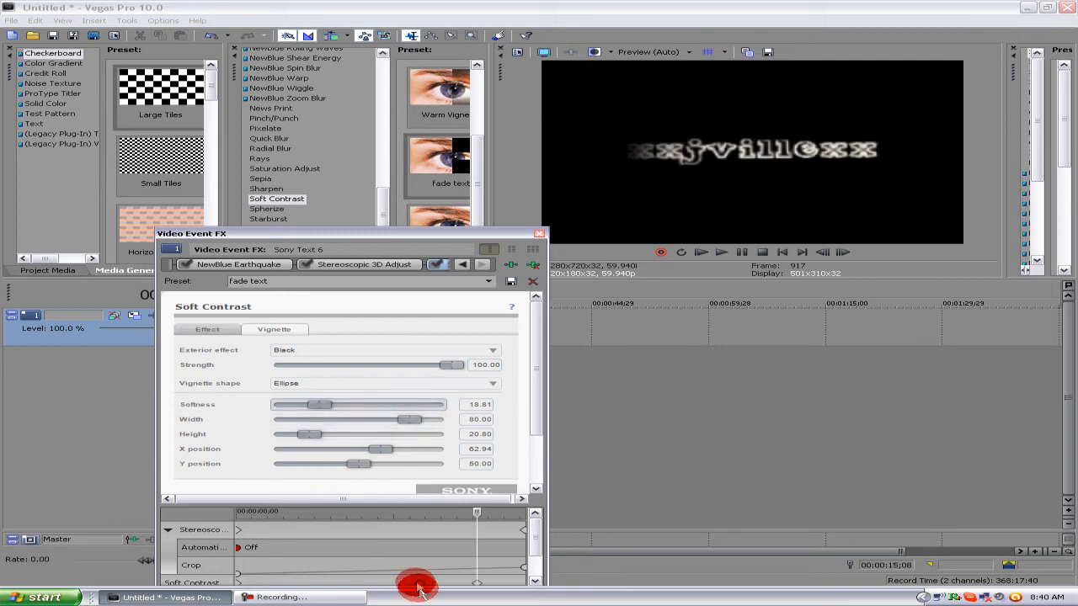
mouse_move(290, 228)
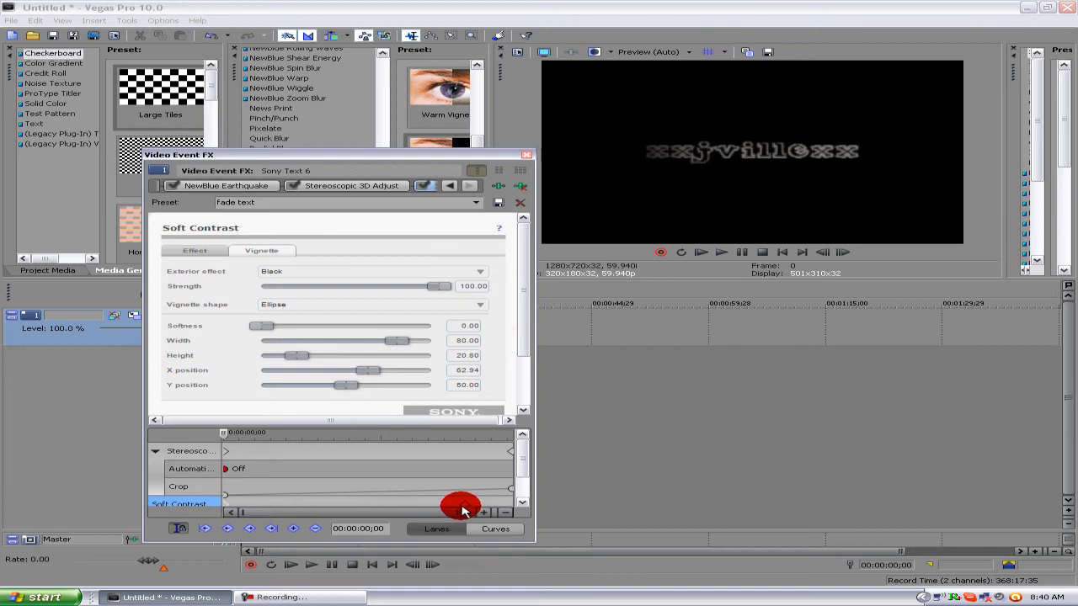
mouse_move(522, 160)
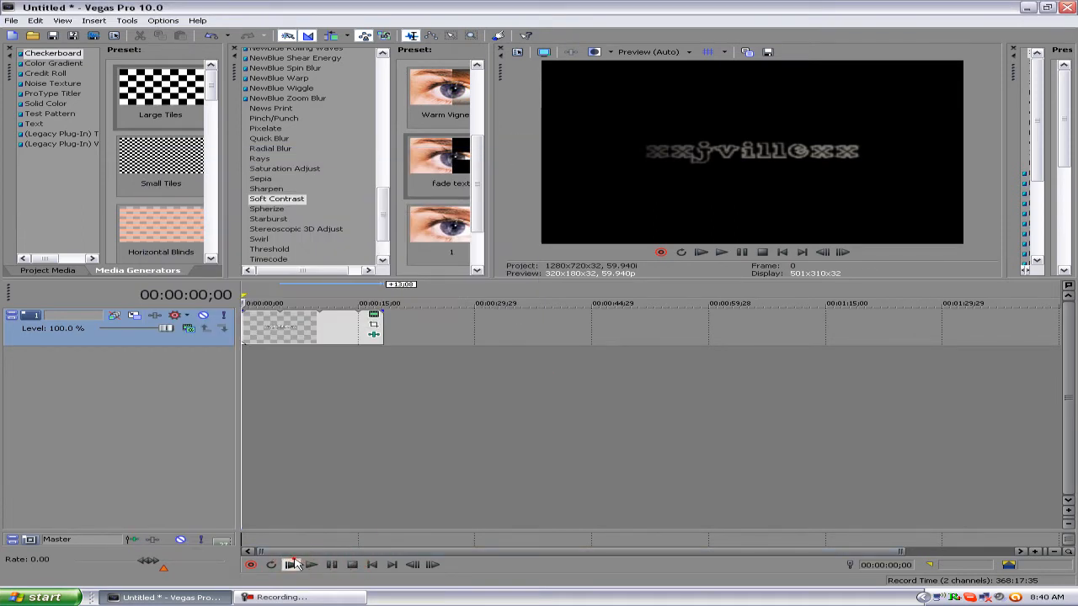
- Insert a video track above the text track and choose a blend compositing mode for it
click(721, 252)
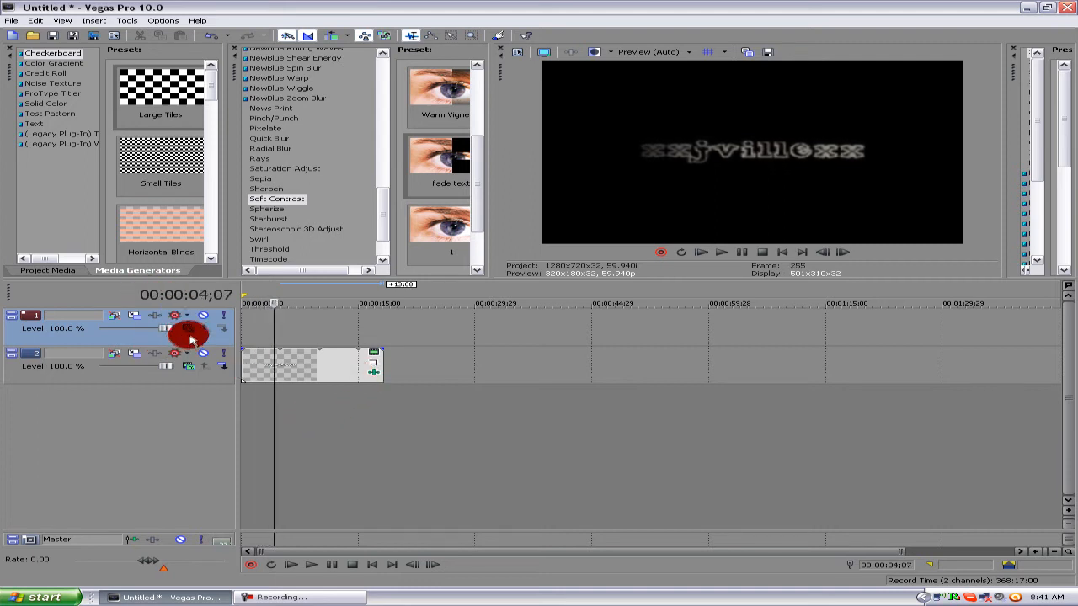
click(188, 328)
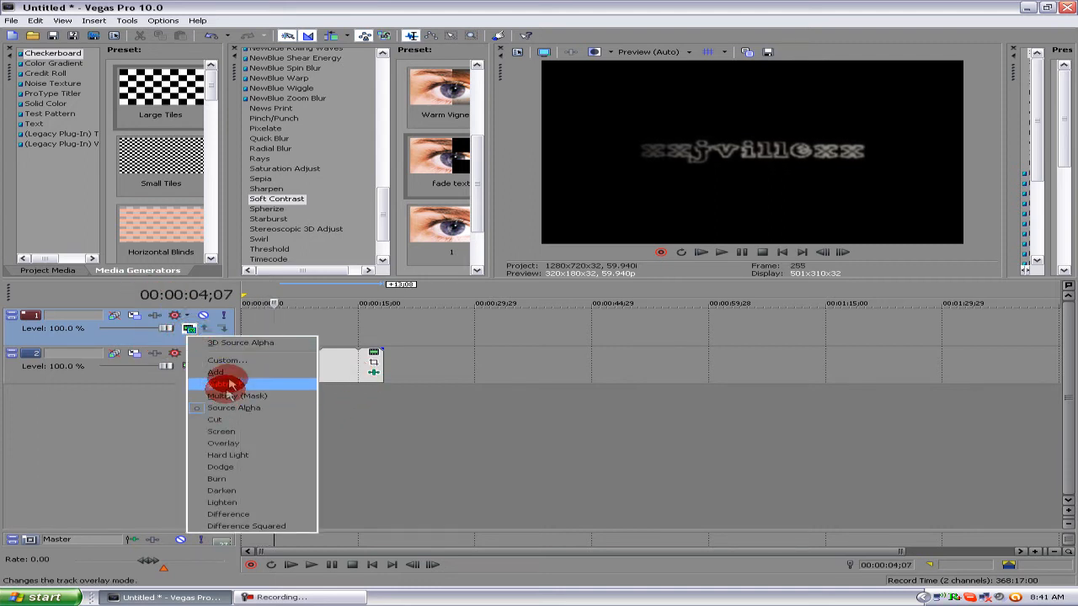
mouse_move(239, 431)
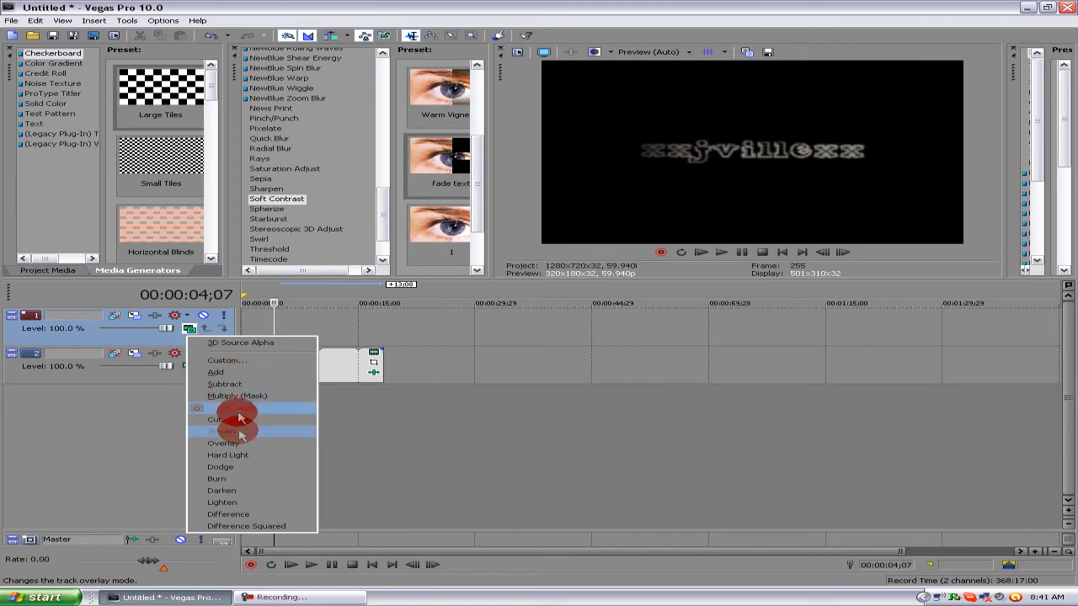
click(228, 431)
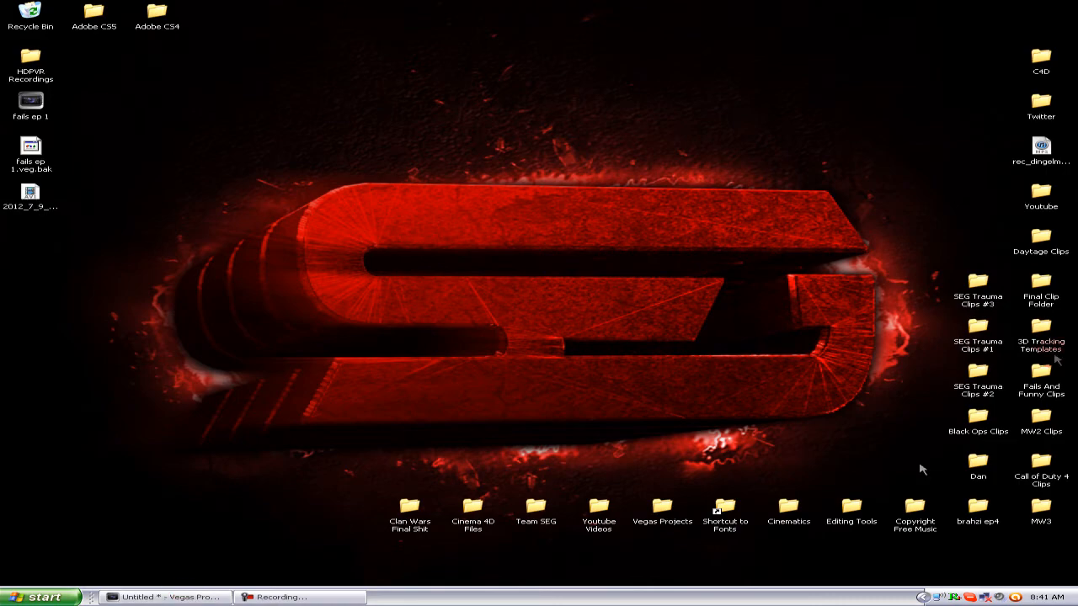
- Browse Editing Tools > Overlays for Vegas and pick the blue flare overlay image
double_click(852, 509)
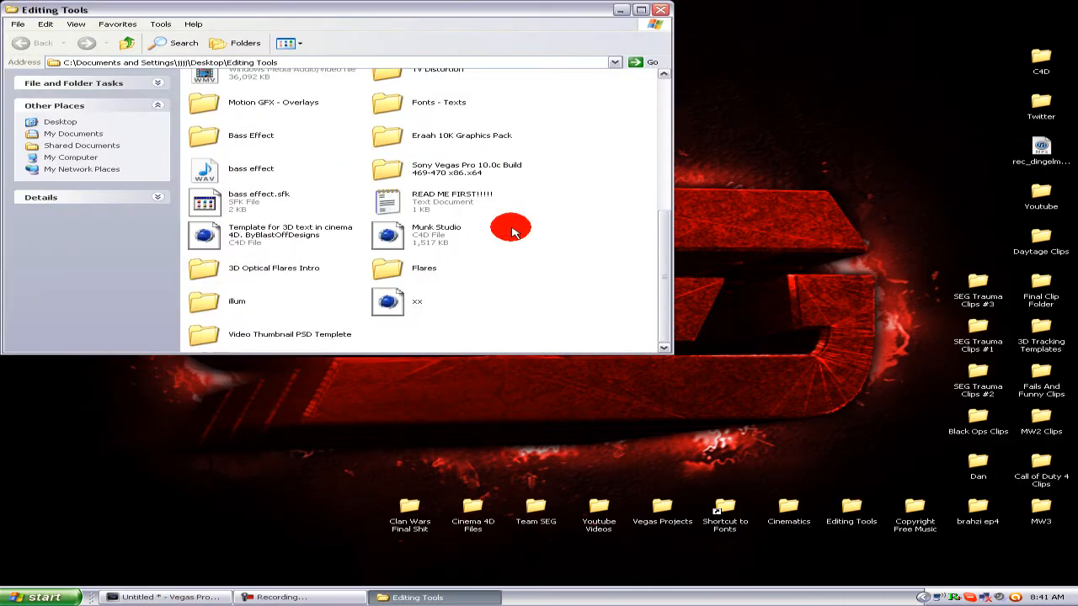
scroll(up, 3)
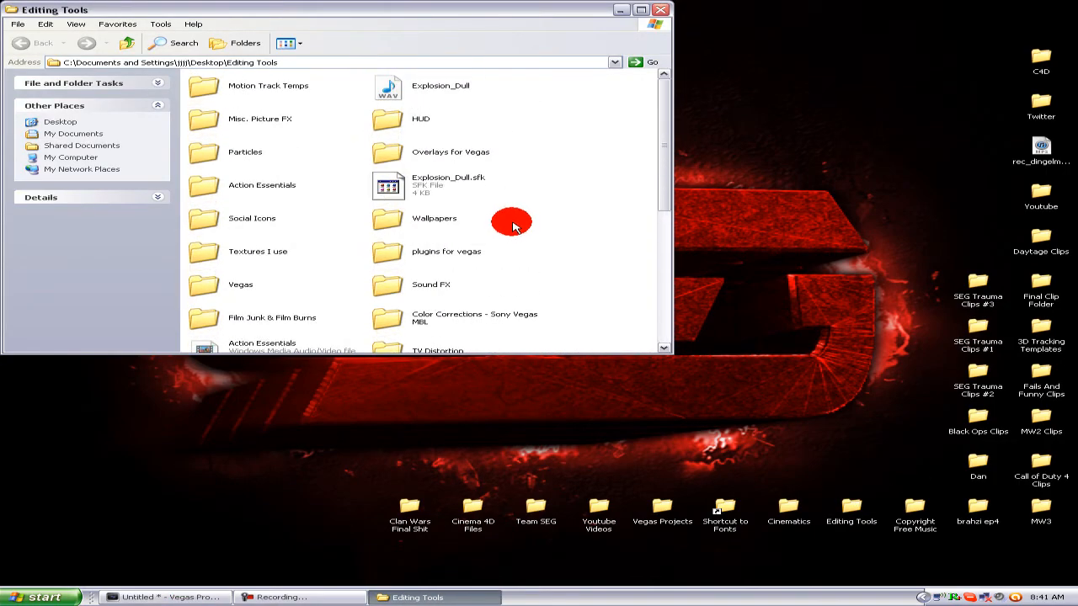
scroll(down, 3)
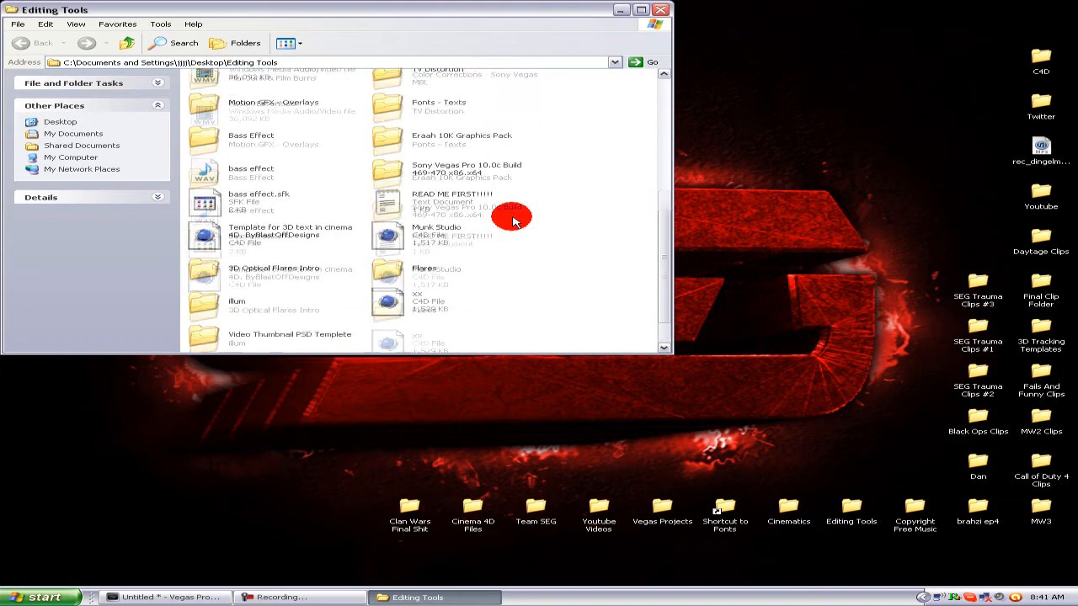
scroll(up, 3)
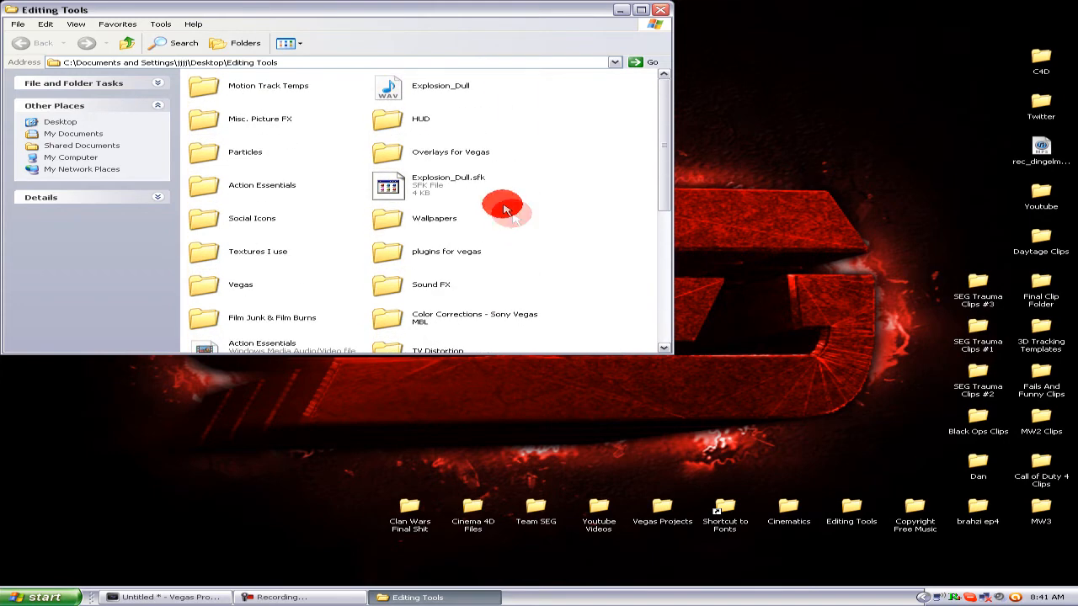
double_click(452, 152)
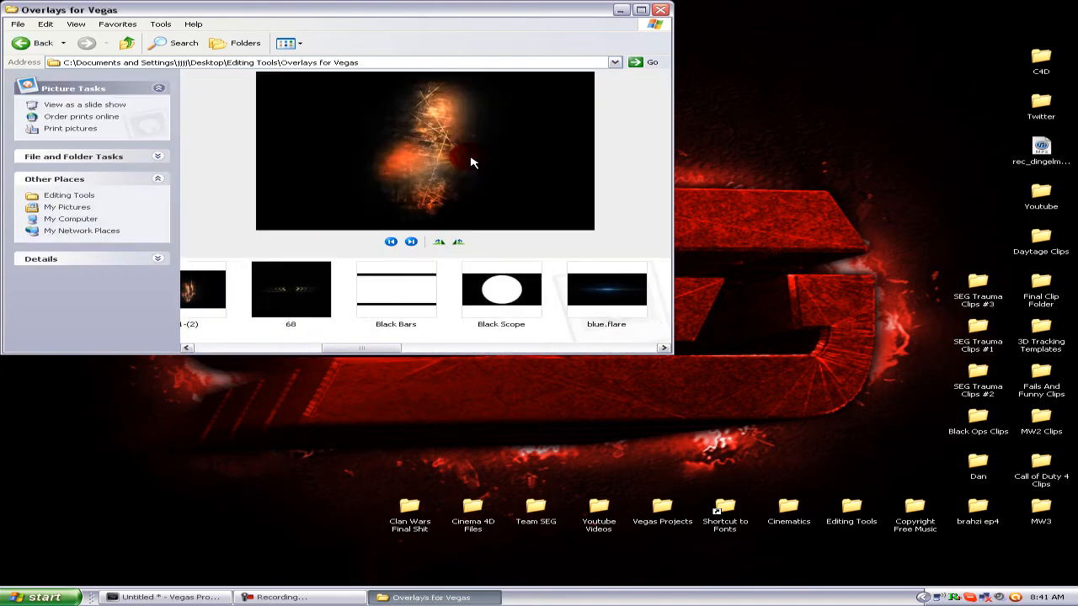
scroll(right, 3)
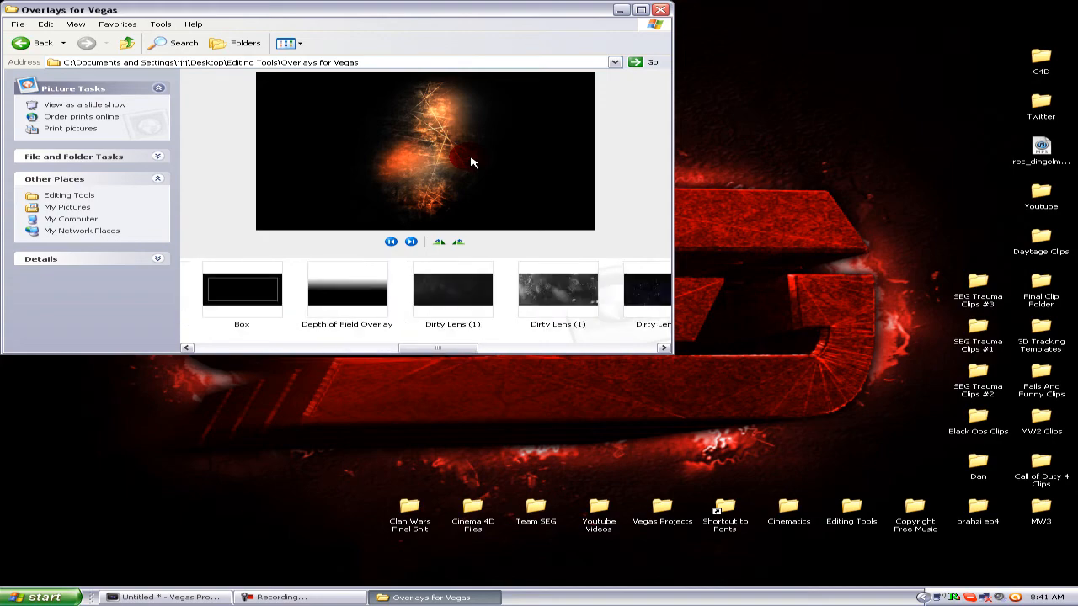
click(293, 290)
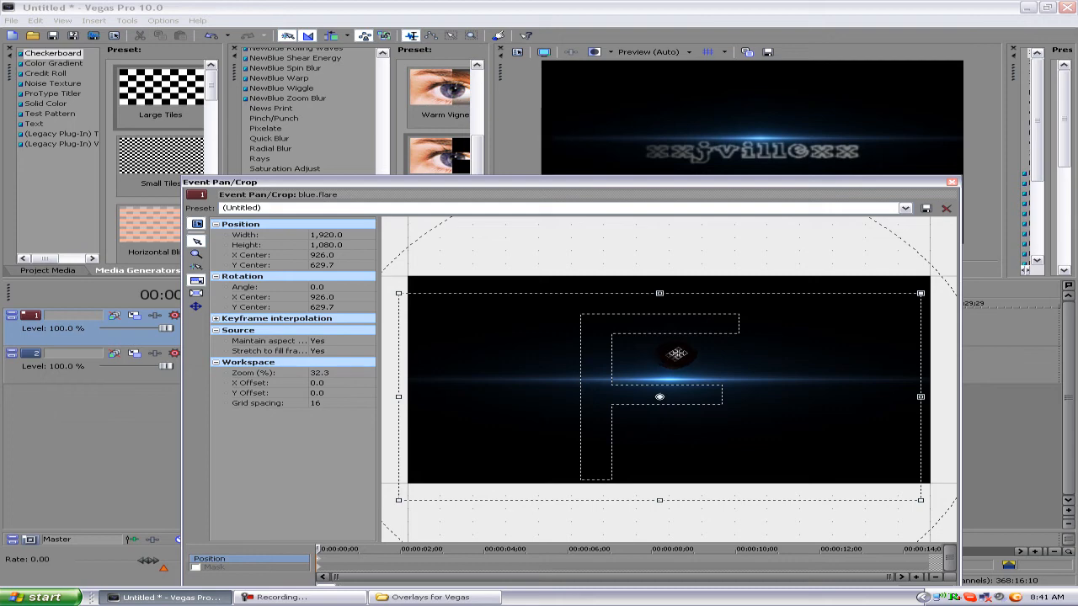
- Place the blue flare on the top track and adjust its Event Pan/Crop framing
click(946, 209)
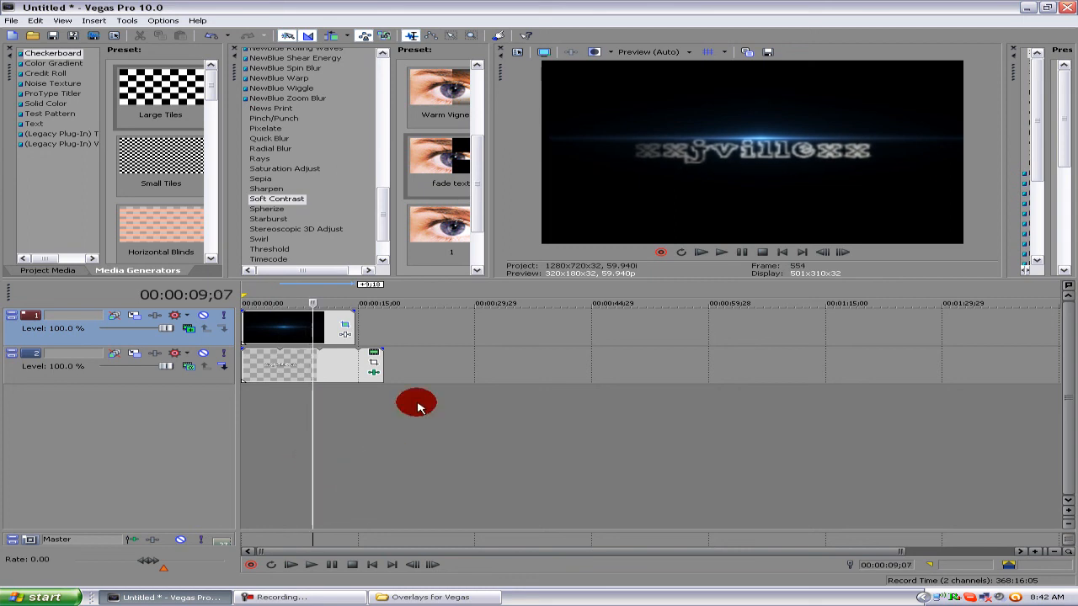
mouse_move(335, 596)
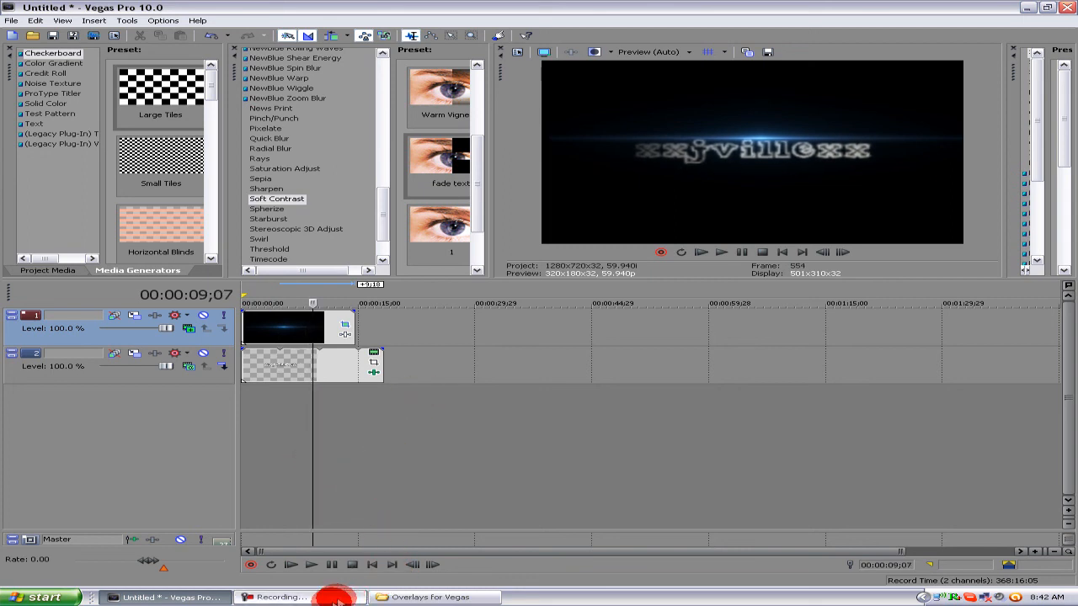